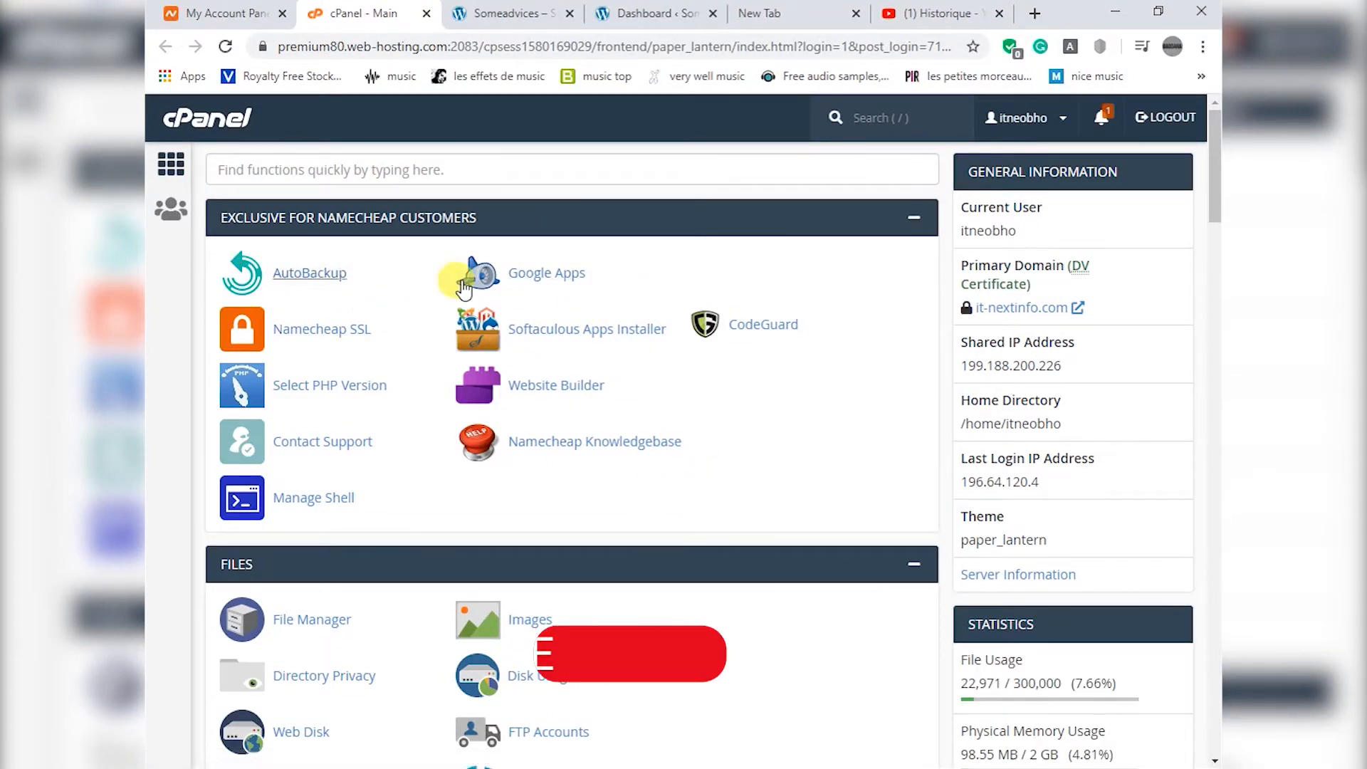
- Scroll the Addon Domains page to find someadvices.com and its document root
scroll("down", 3)
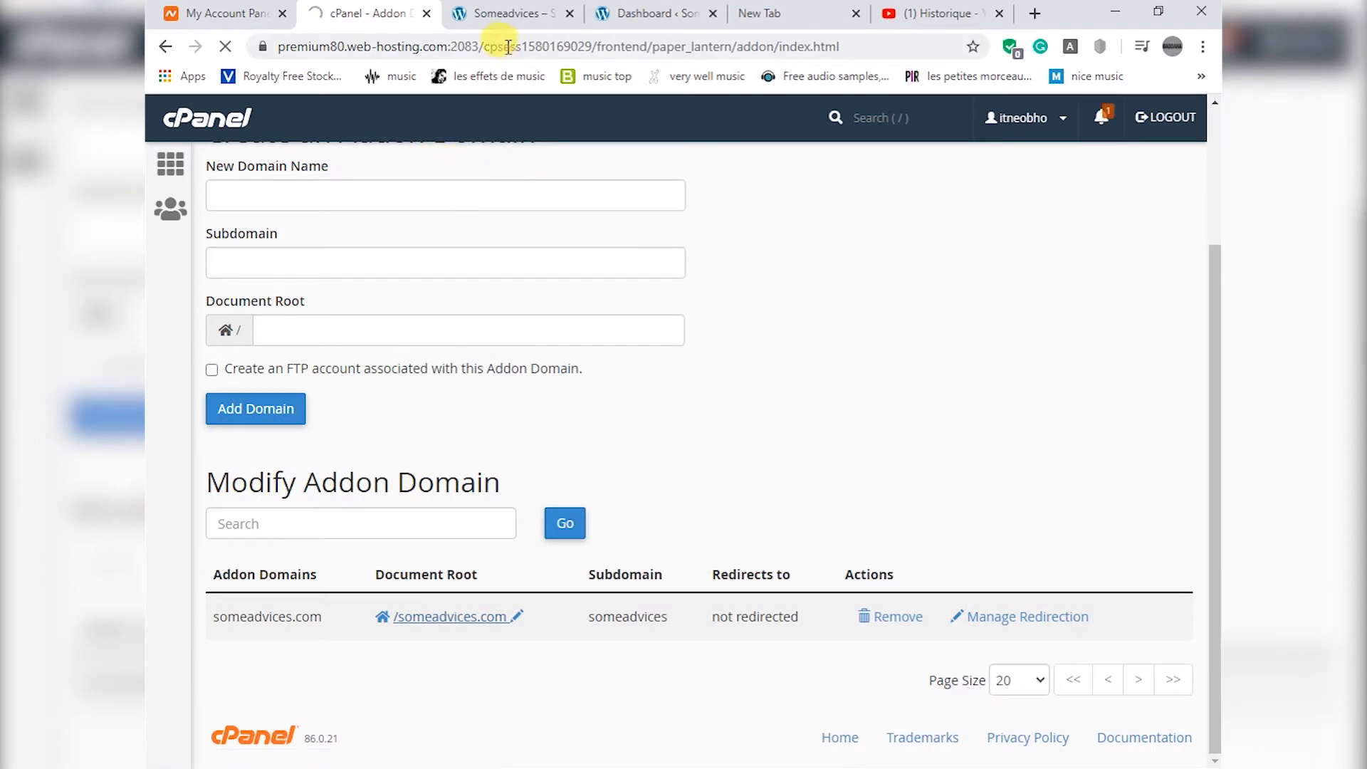
- Open the /someadvices.com document root in File Manager and expand the home directory tree
left_click(444, 617)
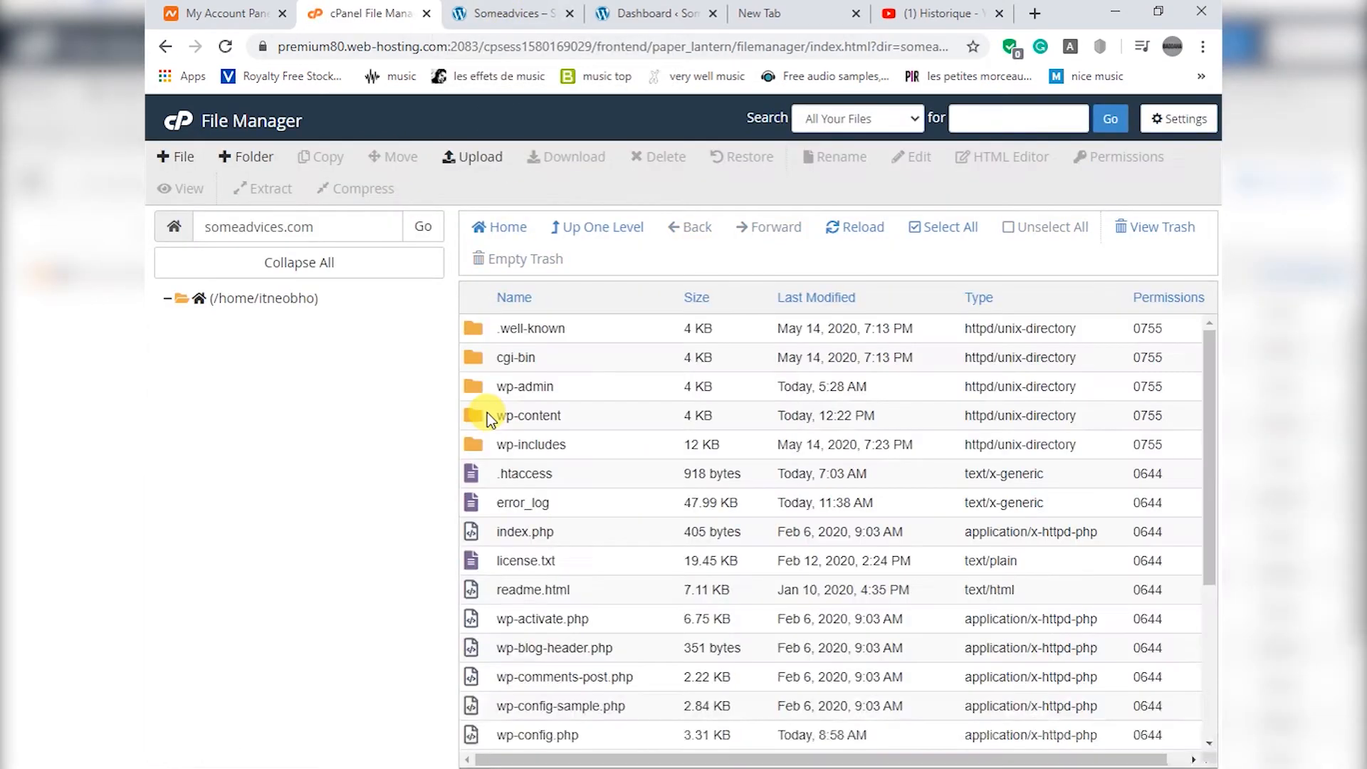
left_click(199, 298)
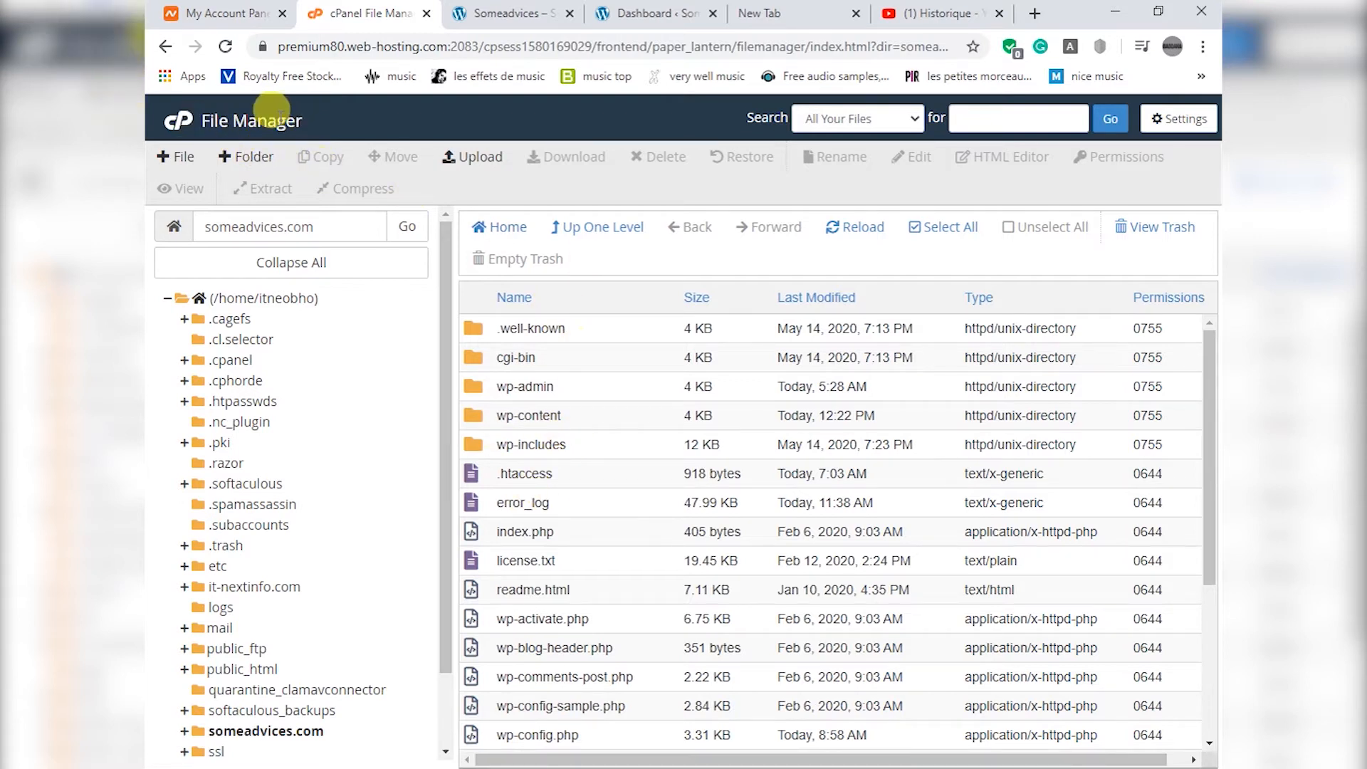
mouse_move(375, 111)
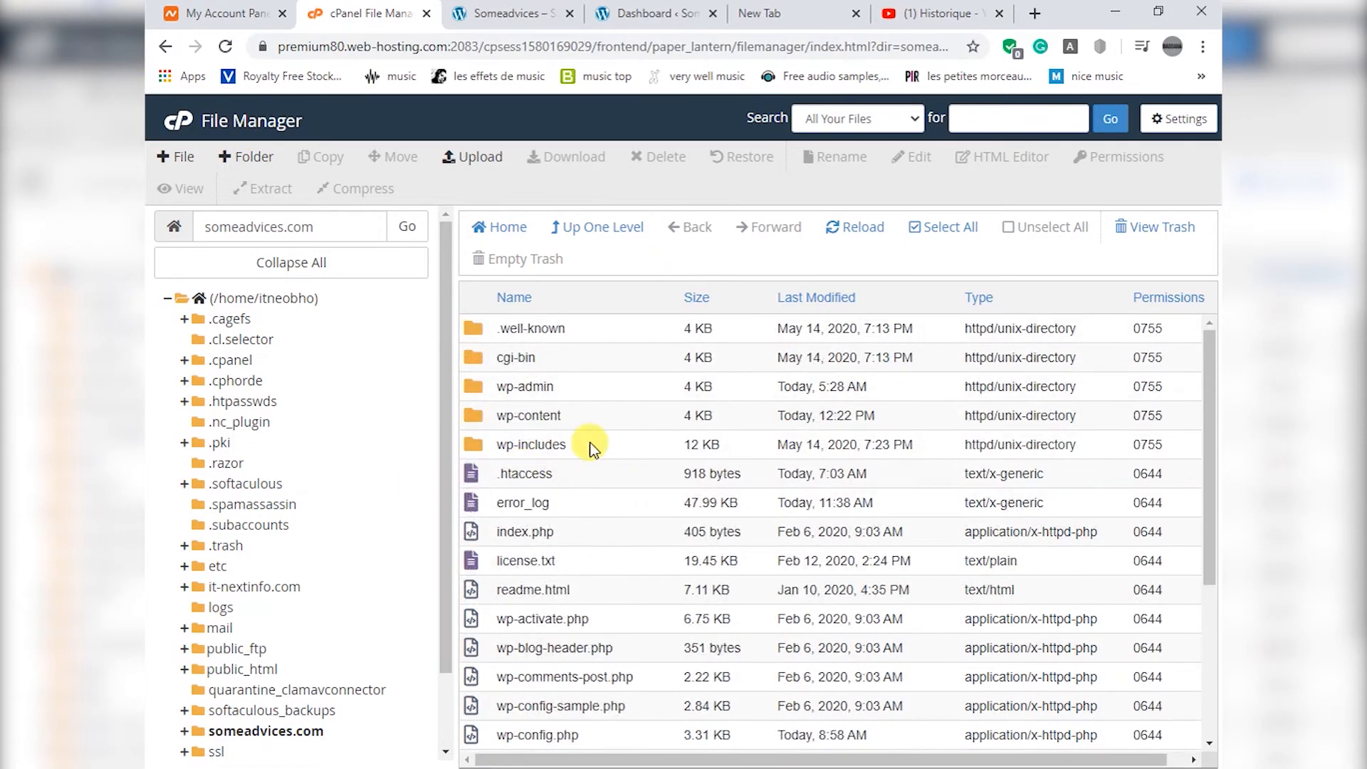
mouse_move(512, 415)
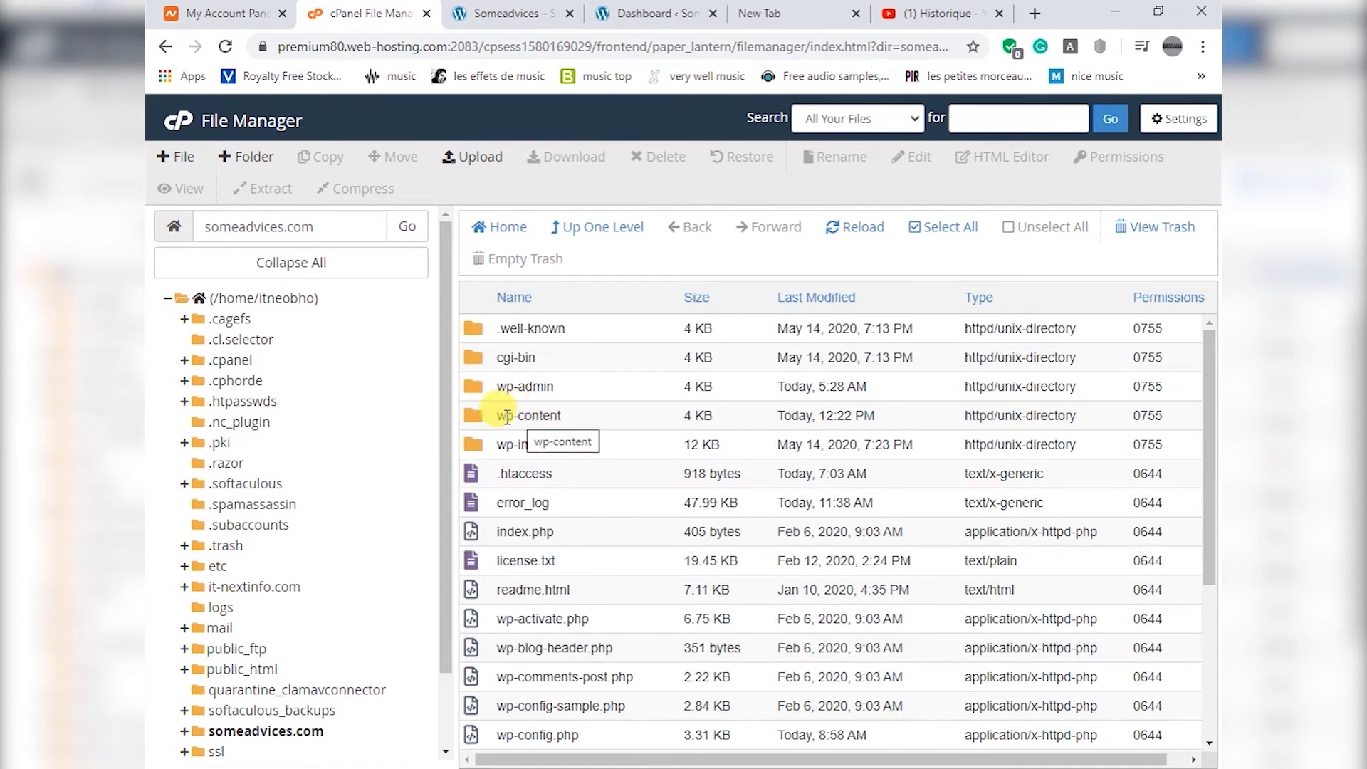
- Open the wp-content folder of someadvices.com
double_click(528, 415)
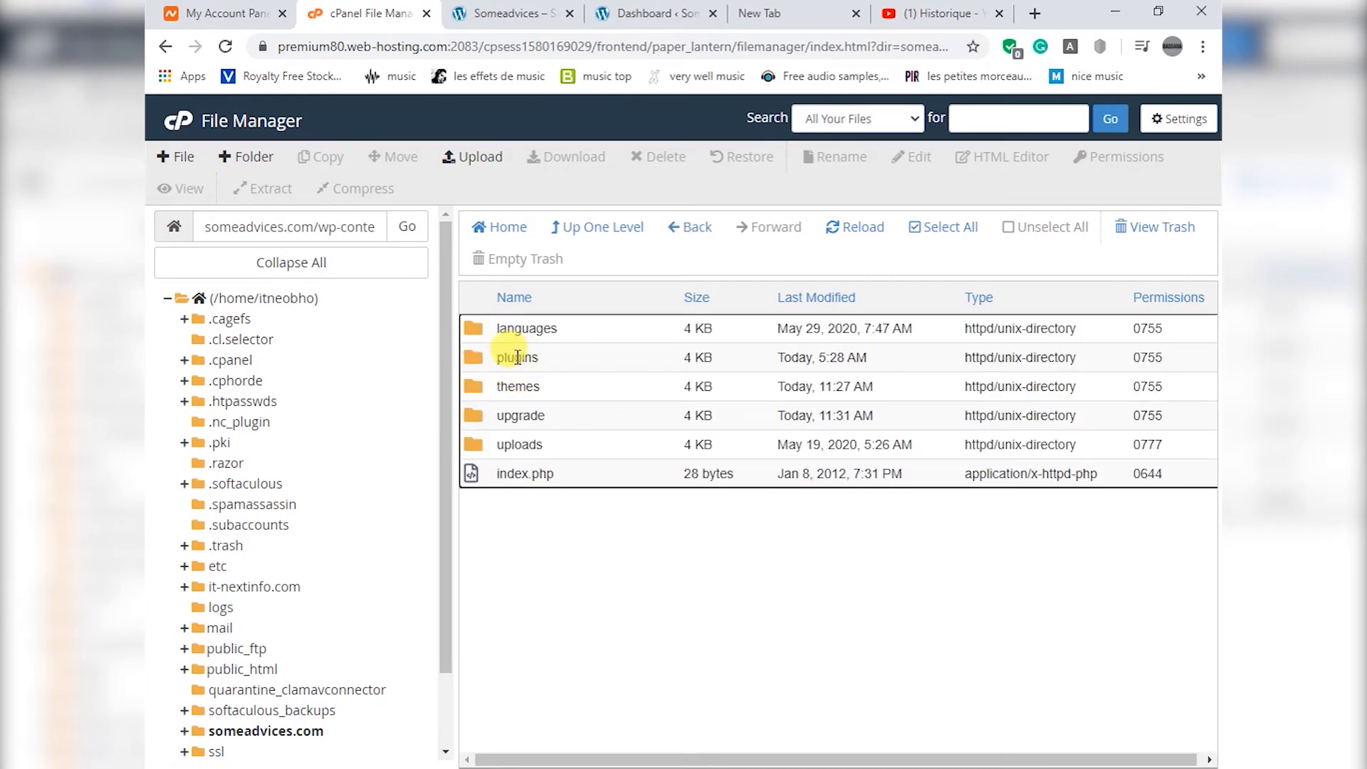
mouse_move(516, 357)
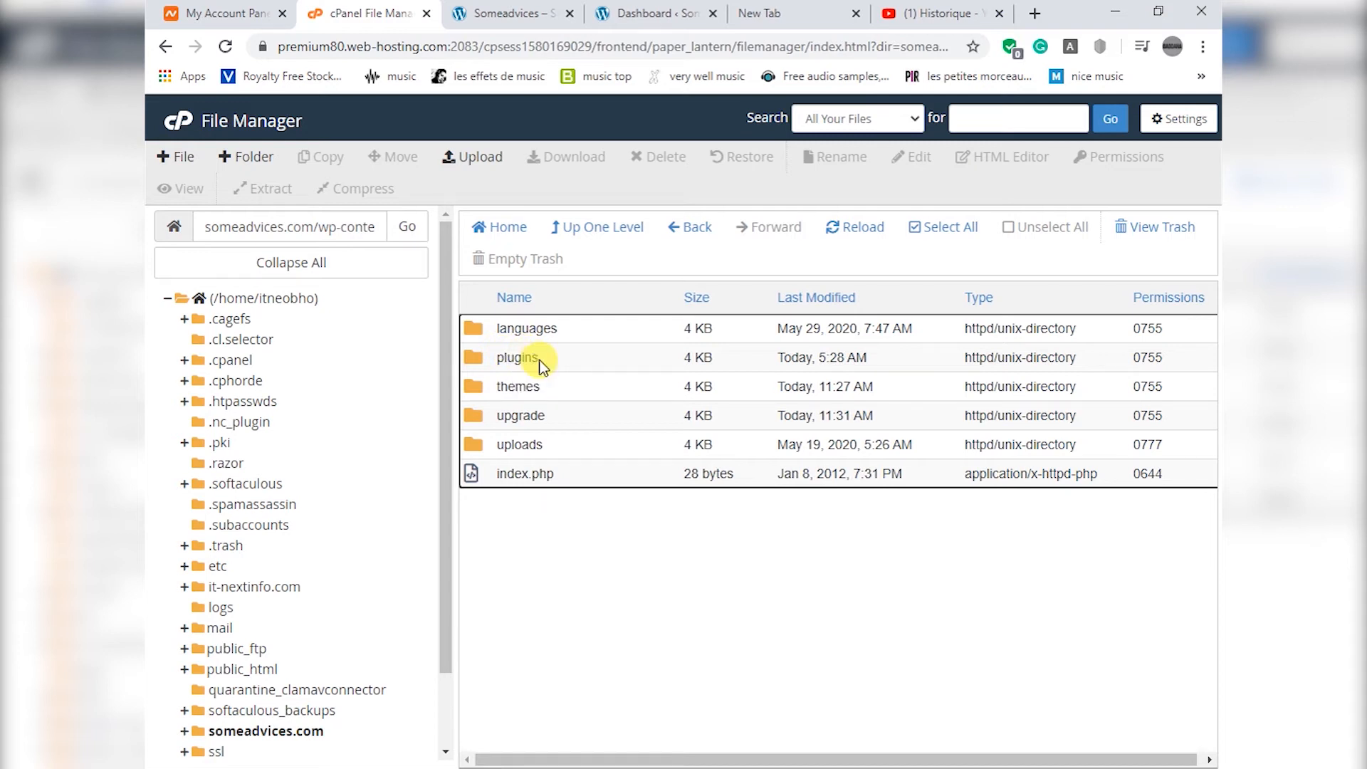
- Rename the wp-content plugins folder to 'plugins_New' via the Rename dialog
right_click(518, 358)
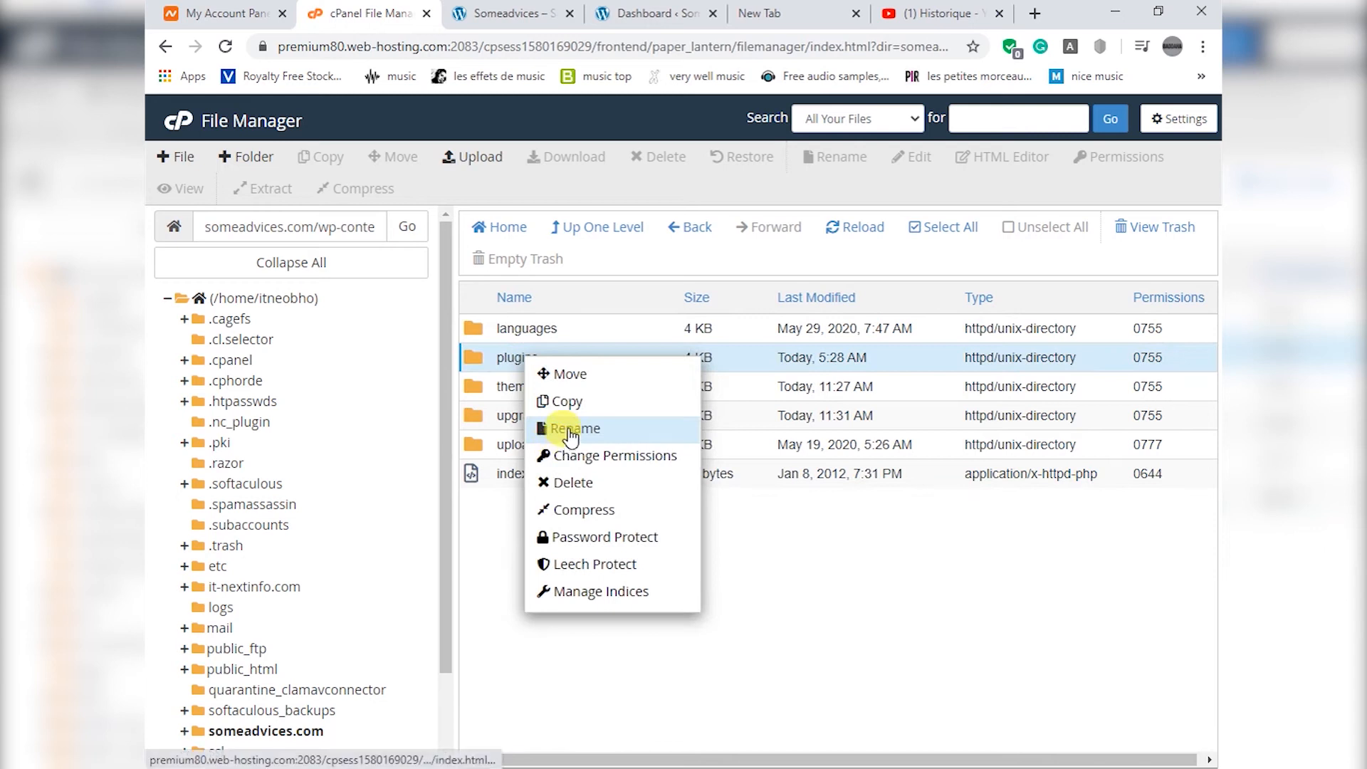
left_click(574, 427)
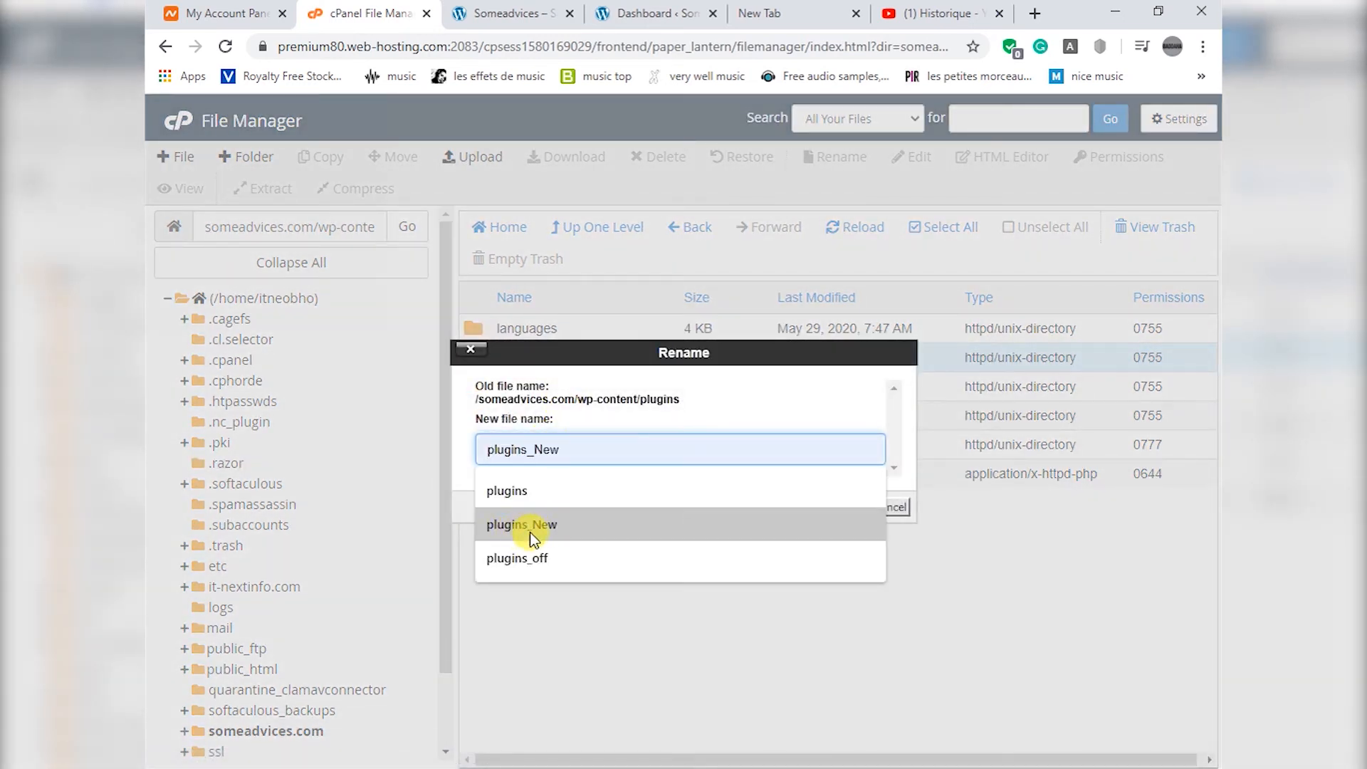
left_click(520, 524)
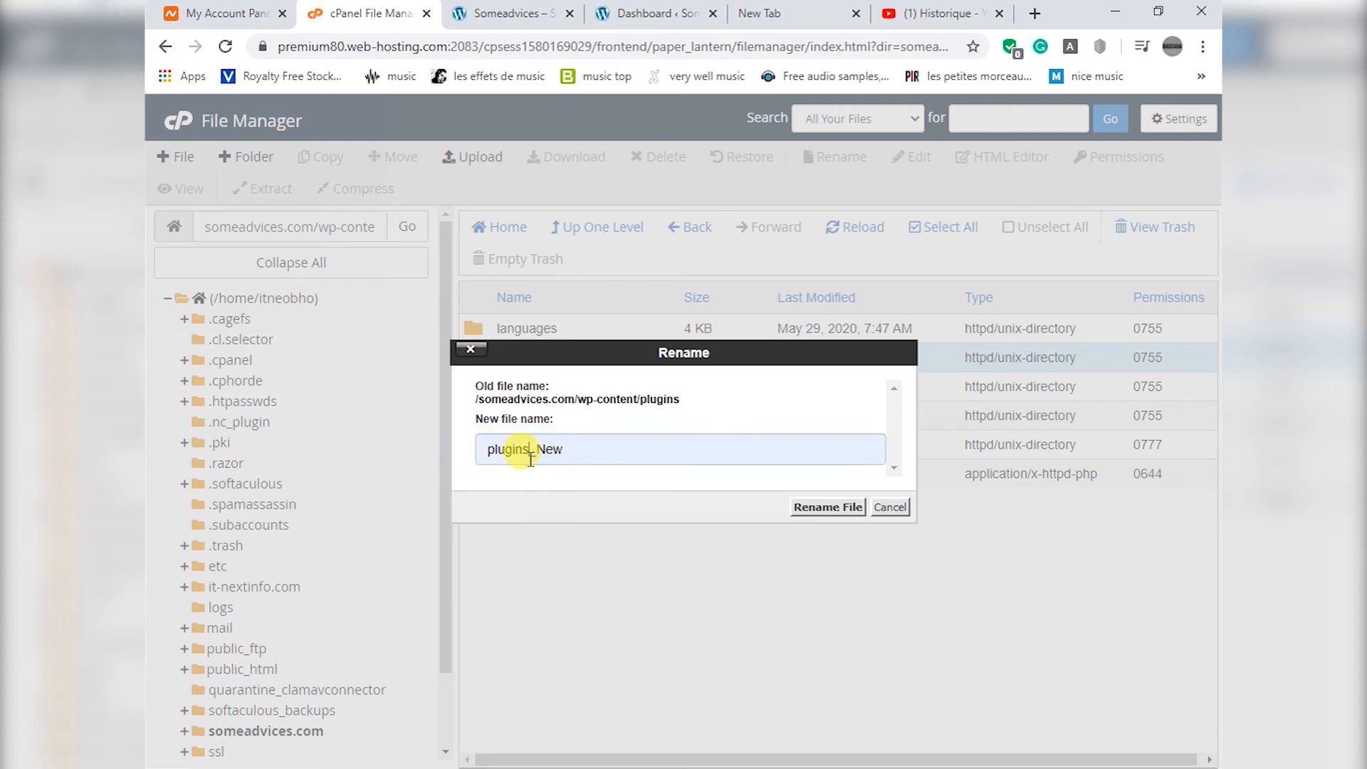
left_click(532, 450)
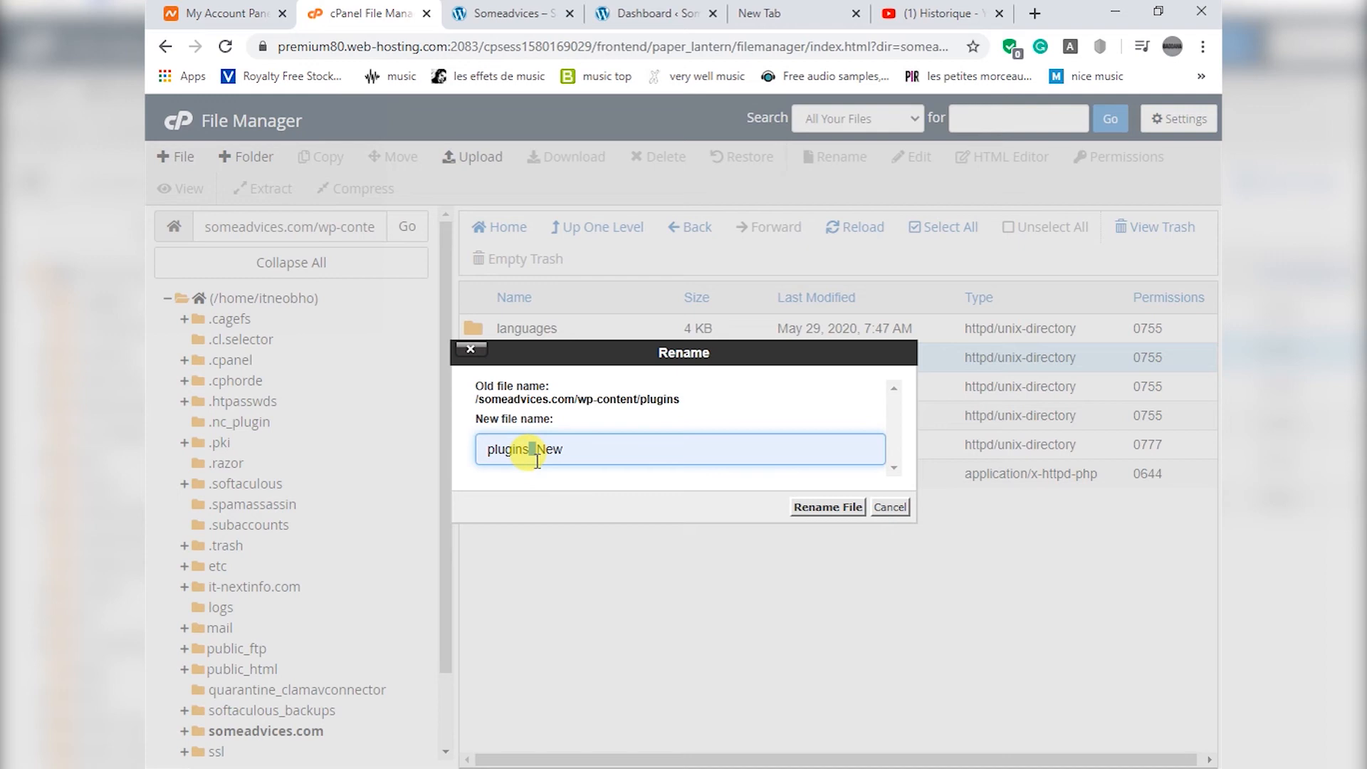
left_click(826, 506)
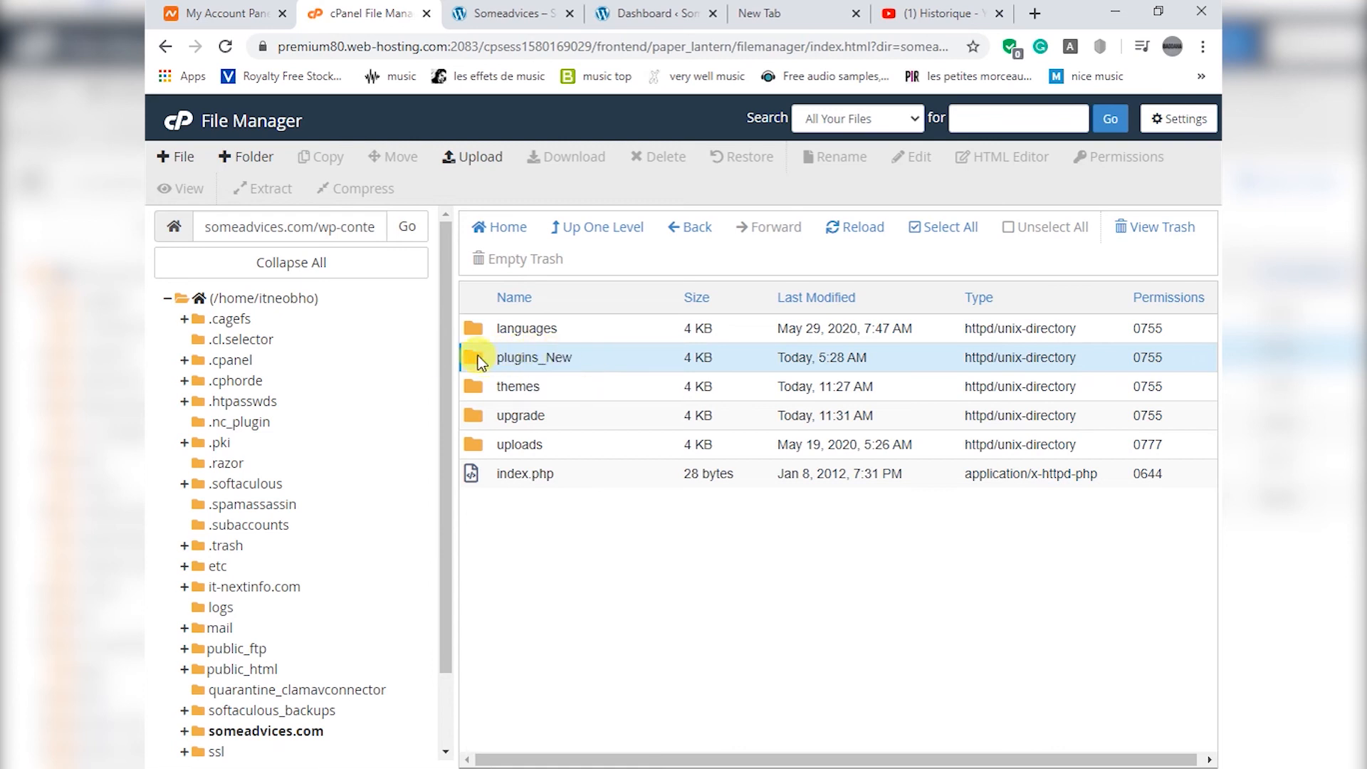
- Reload the someadvices.com site in its browser tab to confirm it loads after the rename
left_click(510, 12)
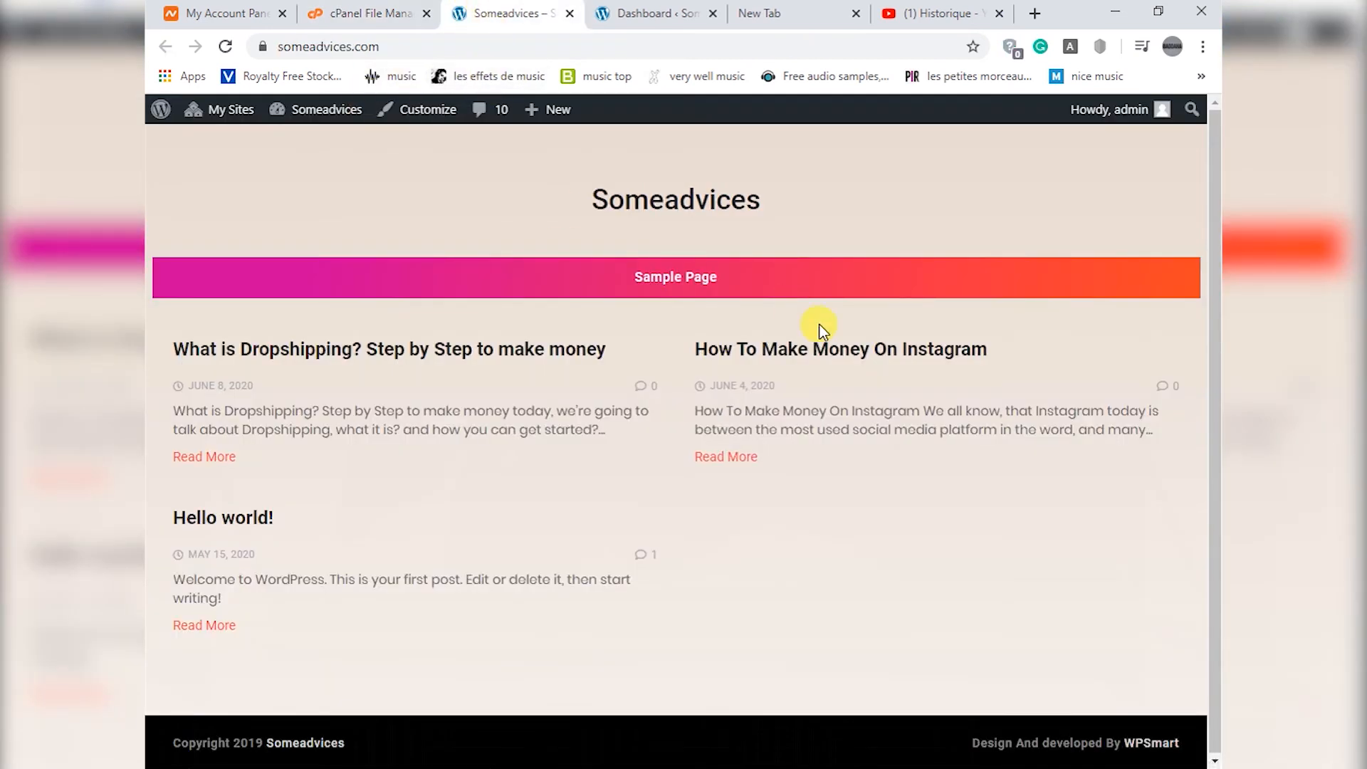
mouse_move(500, 514)
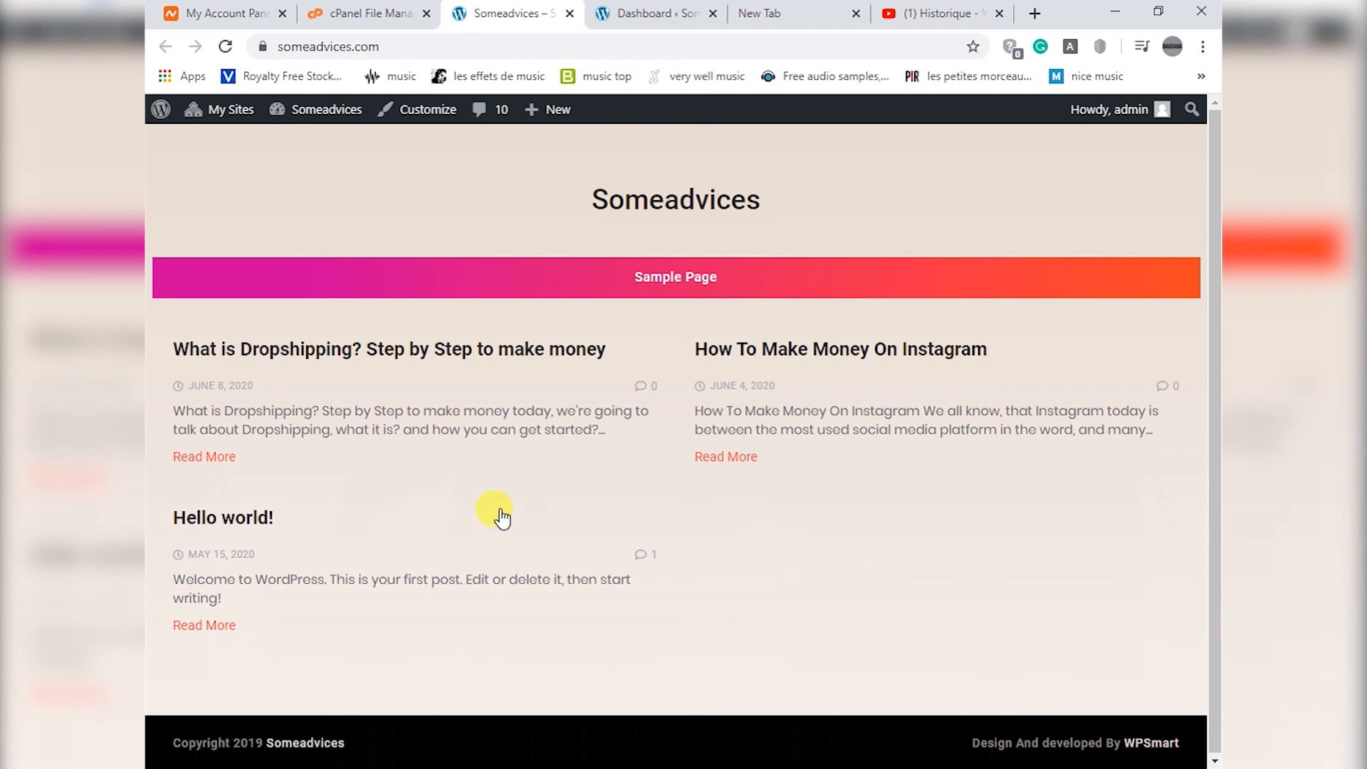
left_click(225, 47)
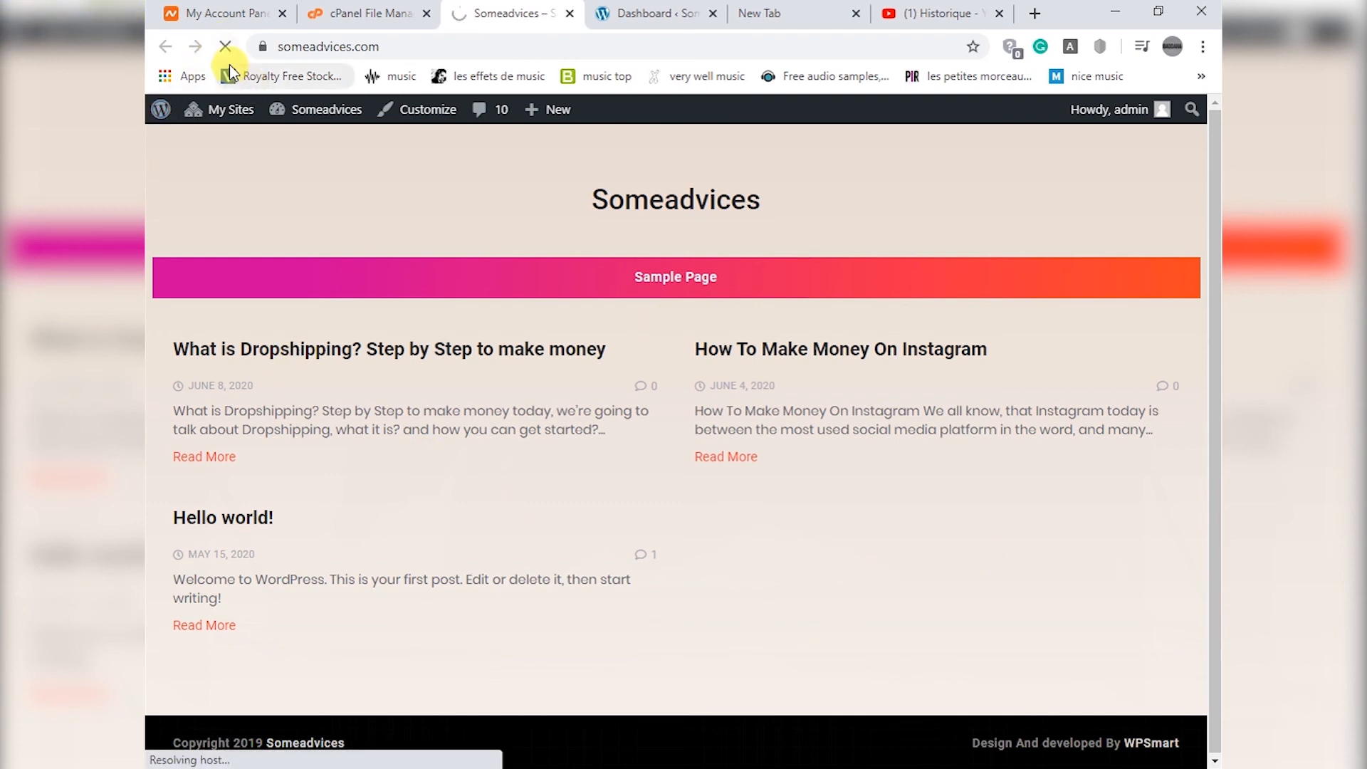
left_click(674, 277)
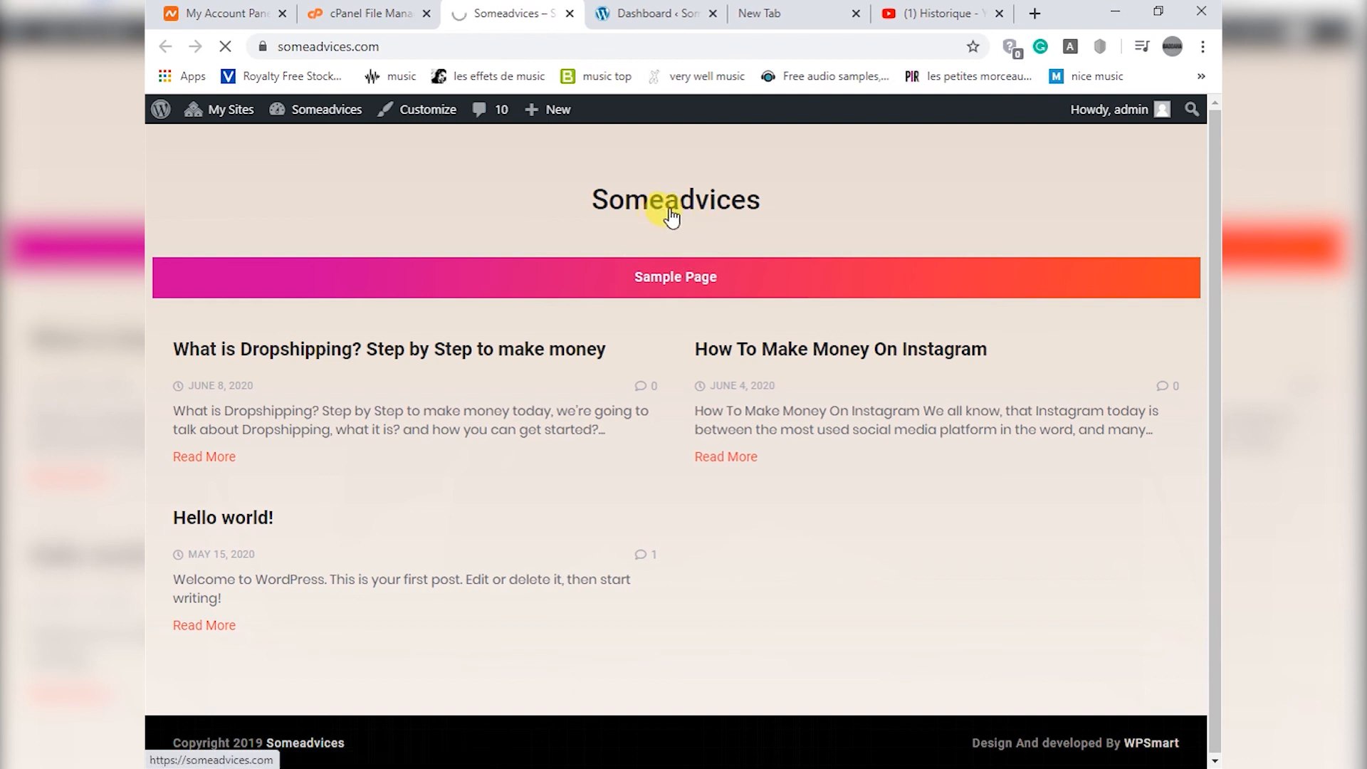
mouse_move(610, 202)
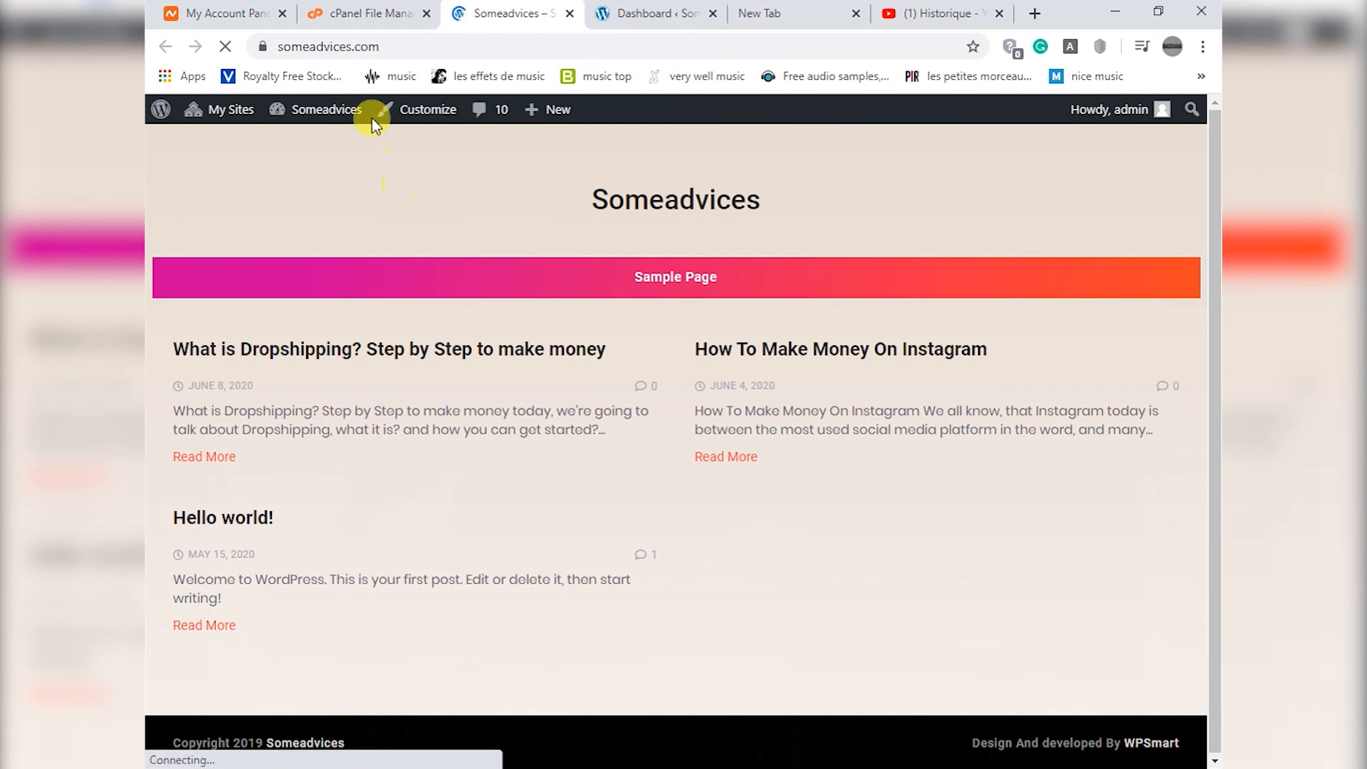
mouse_move(366, 13)
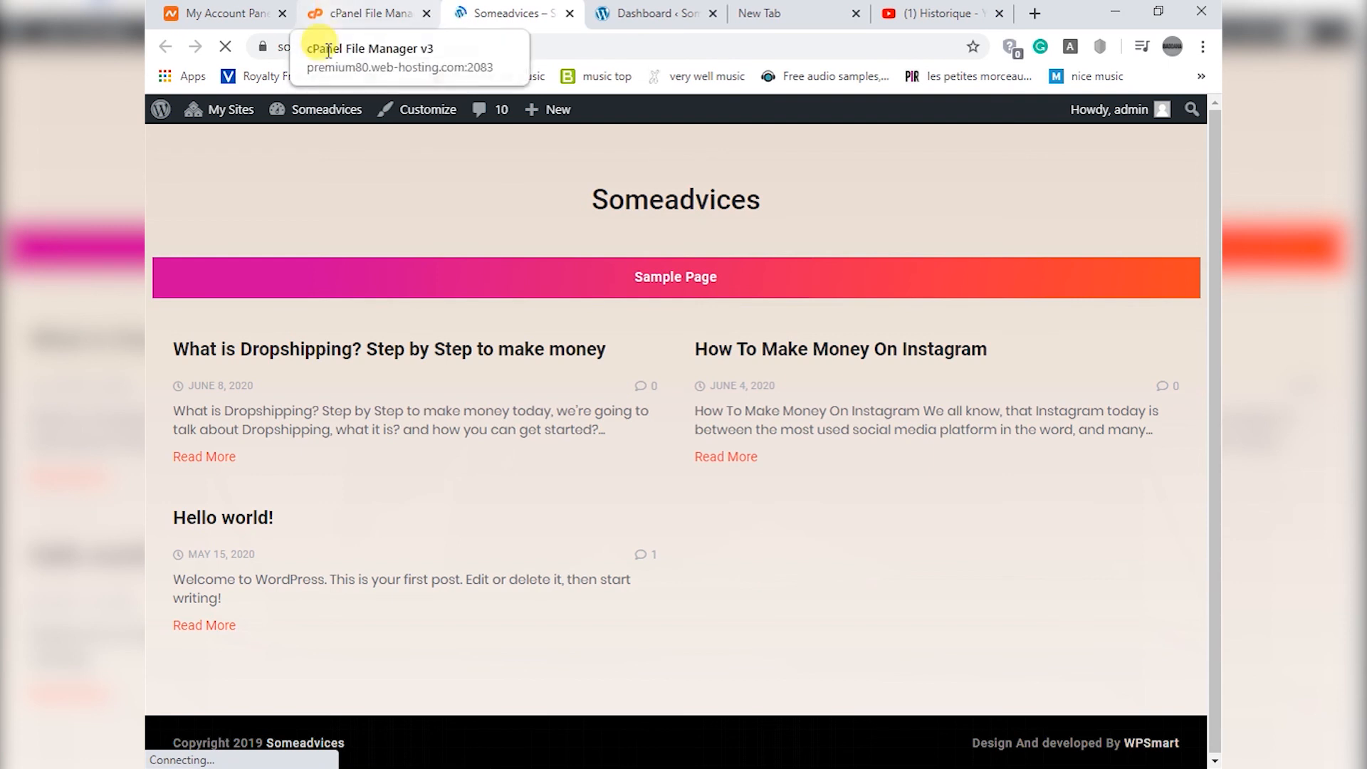